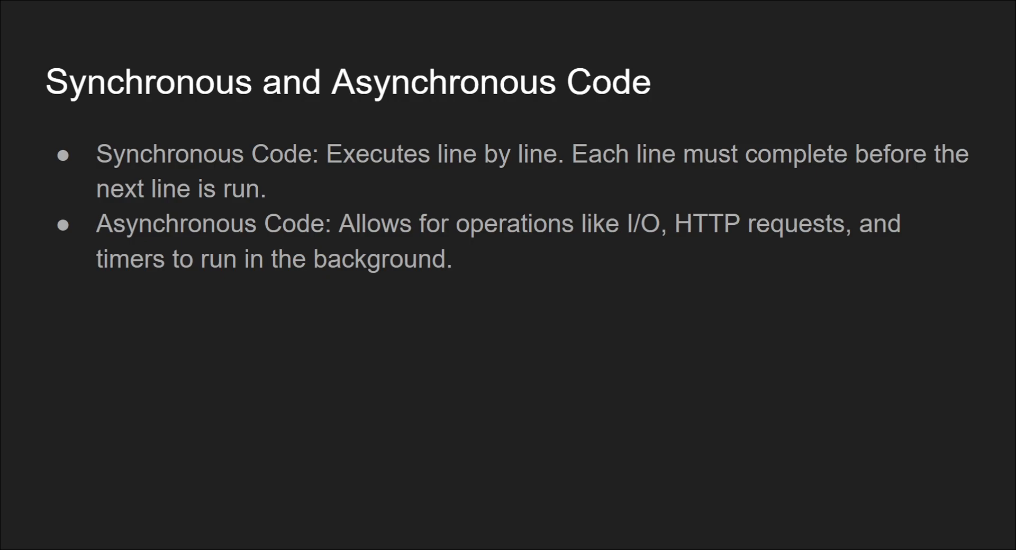
Advance the slideshow to the Initial State slide showing an empty call stack
key("Right")
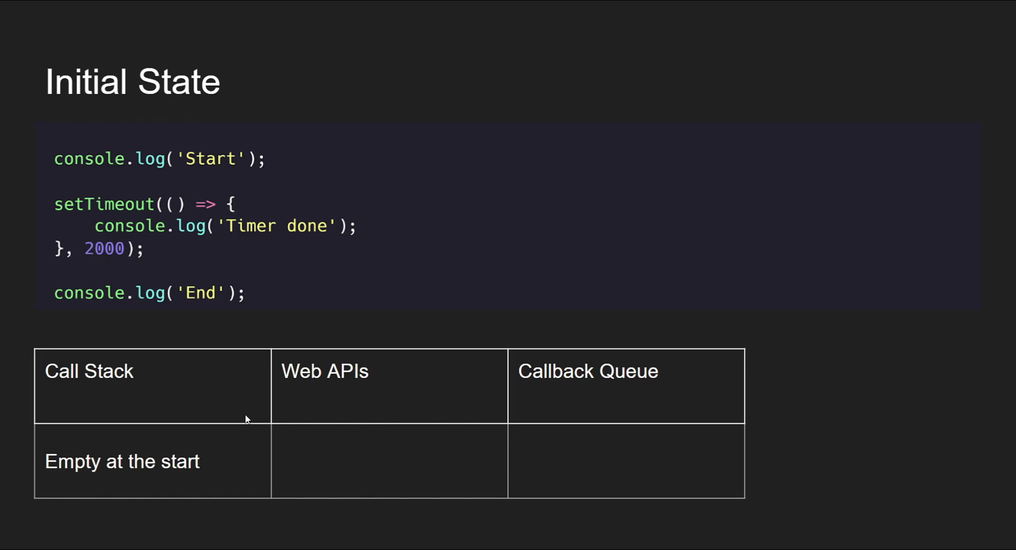
mouse_move(317, 411)
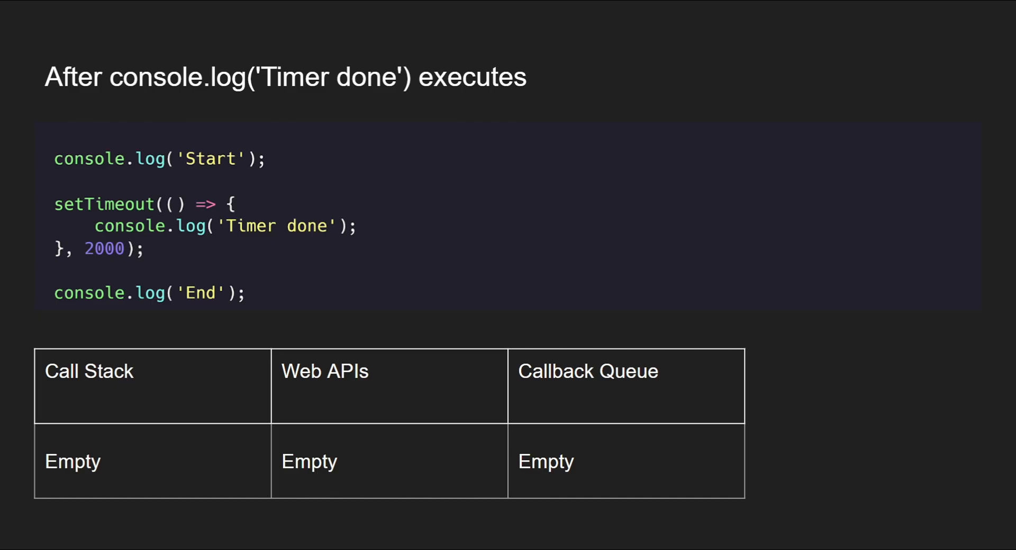
Advance past the final empty-state walkthrough slide to the Conclusion slide
key("Right")
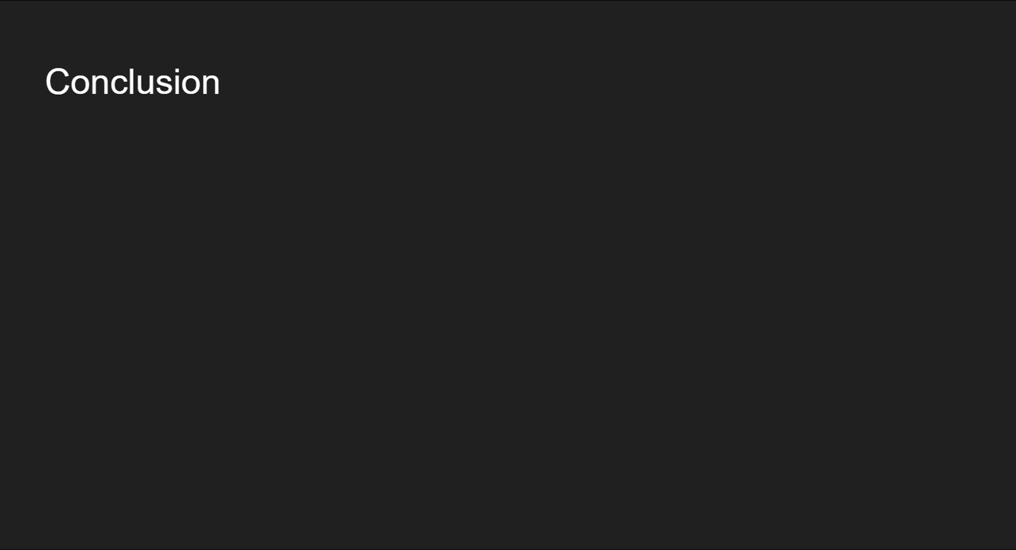